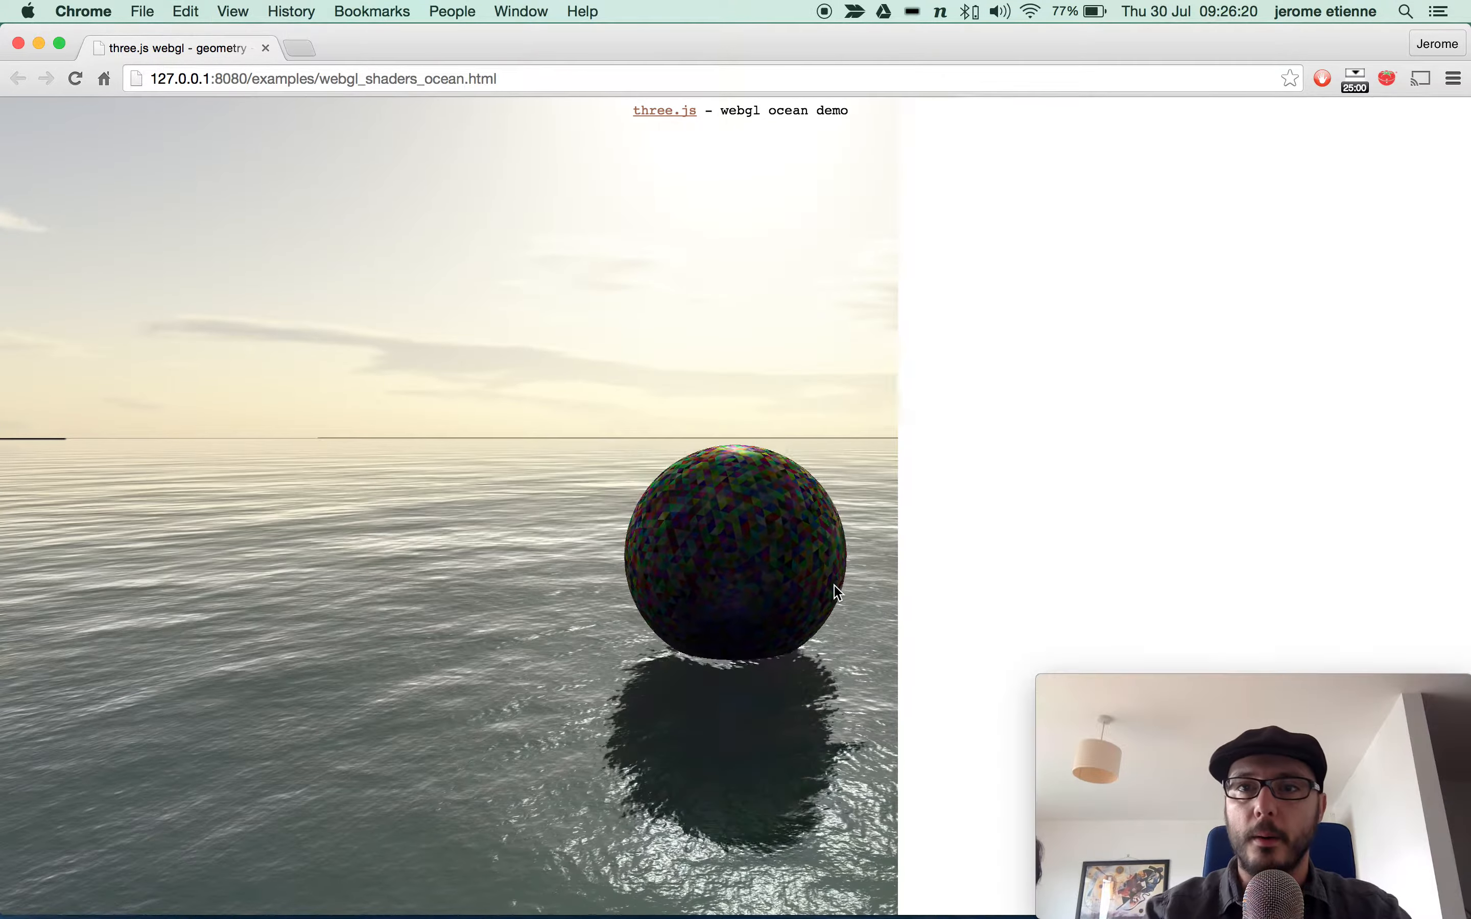
Step: Show Chrome DevTools with the Three.js Doctor panel beside the ocean demo
{"action": "left_click", "coordinate": [1266, 109]}
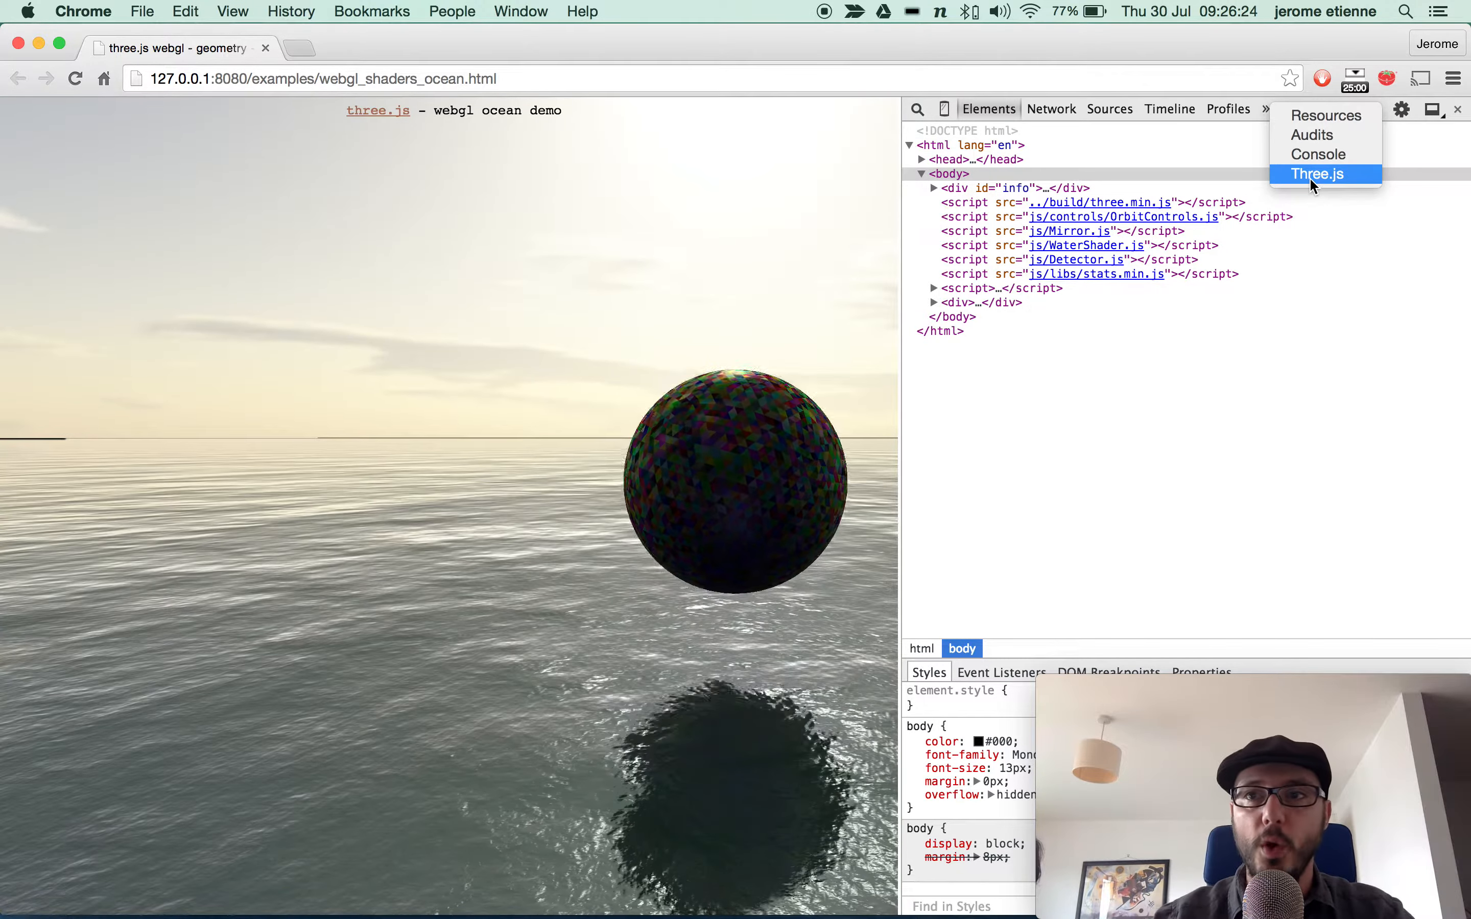
{"action": "left_click", "coordinate": [1318, 174]}
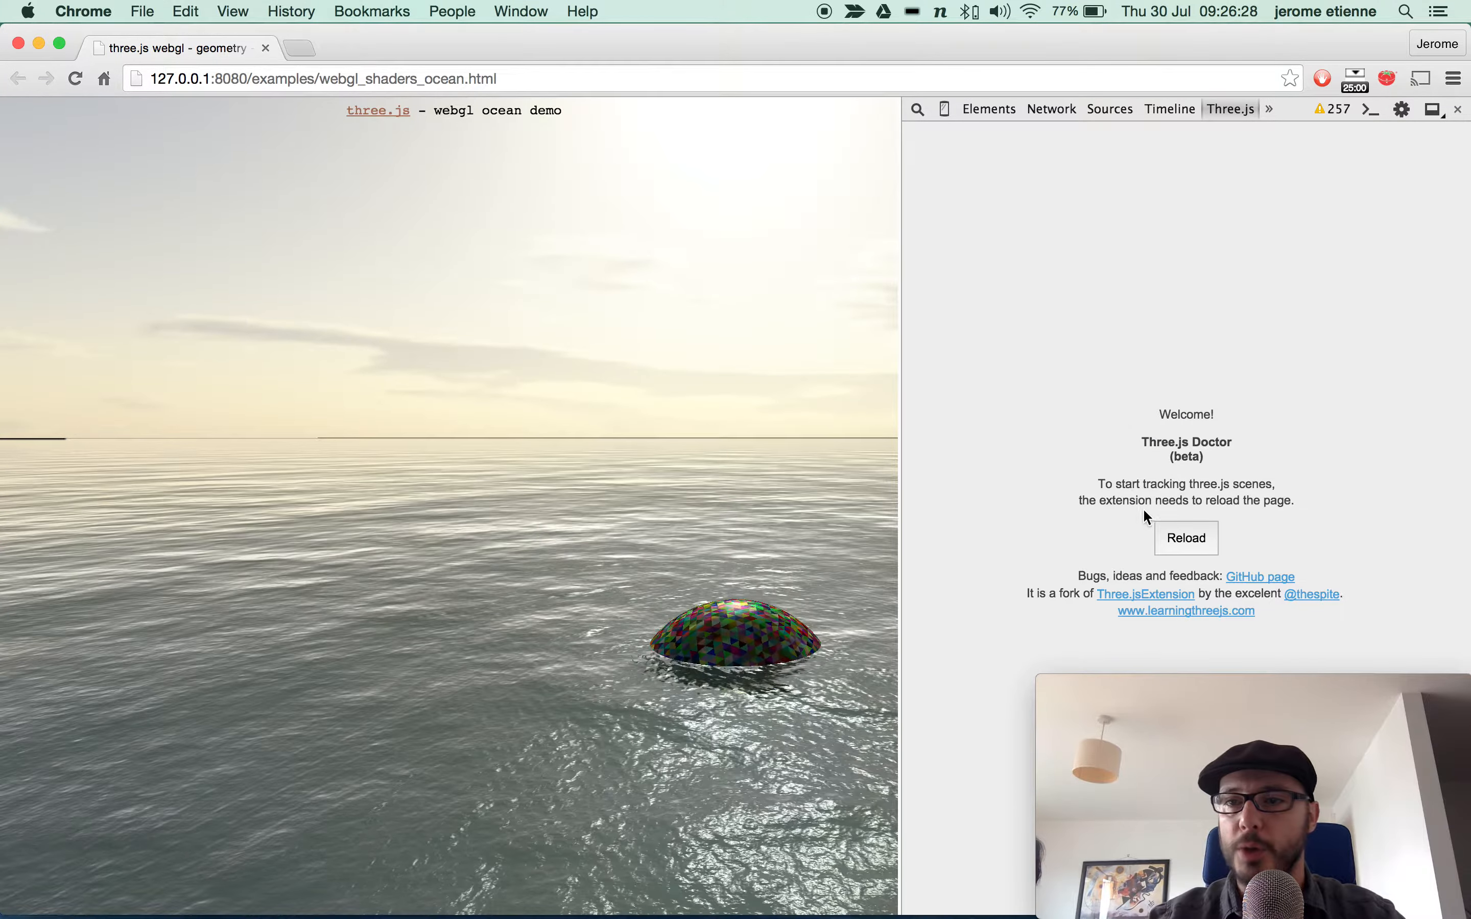
Step: Reload the page so the panel lists the renderer, camera, light and meshes
{"action": "left_click", "coordinate": [1185, 537]}
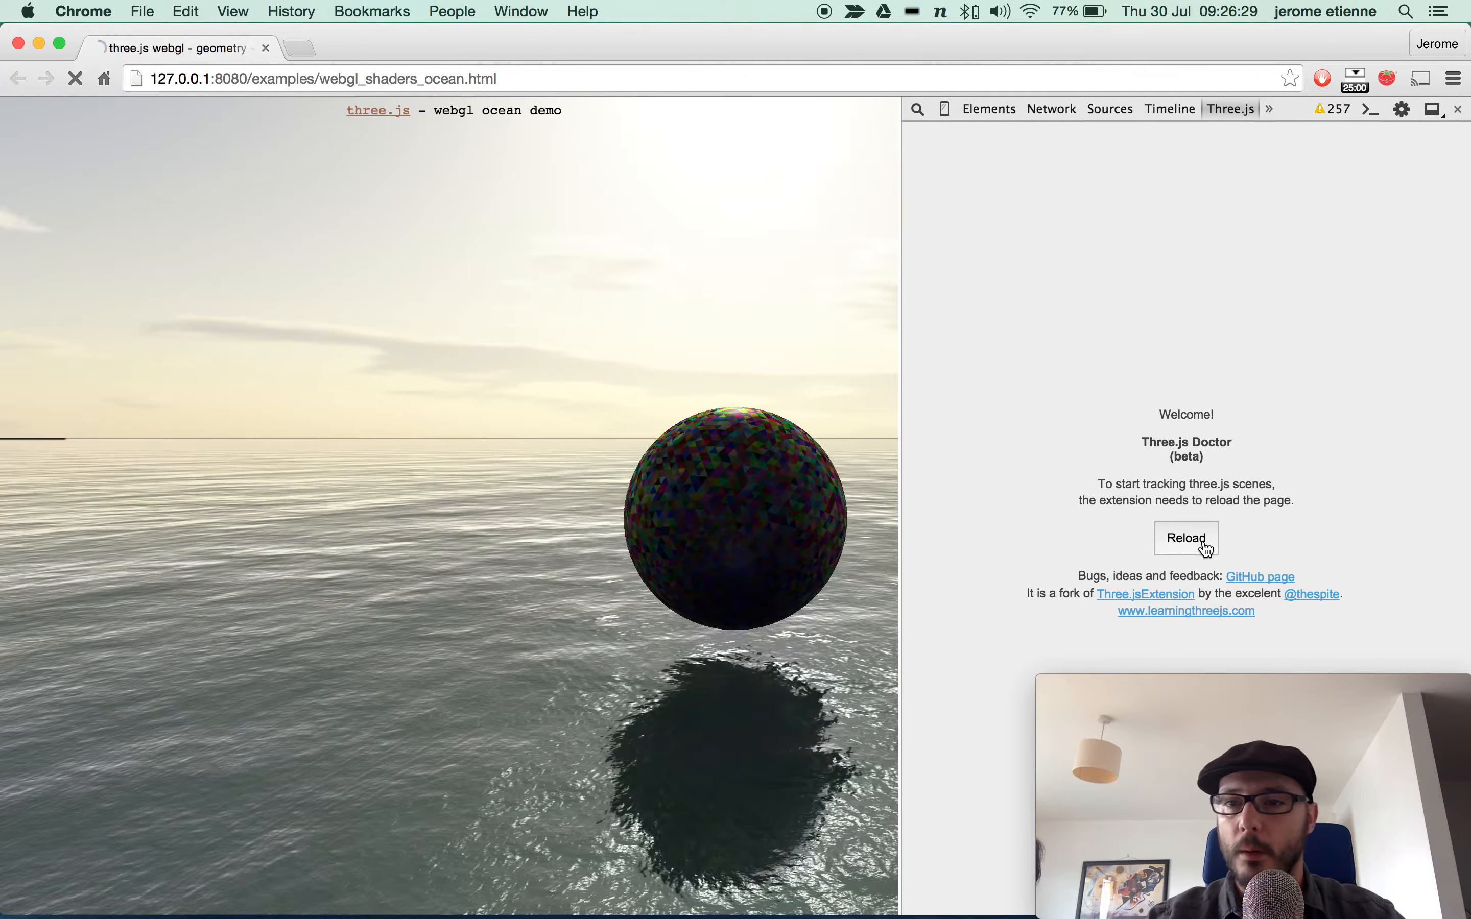
{"action": "left_click", "coordinate": [1186, 538]}
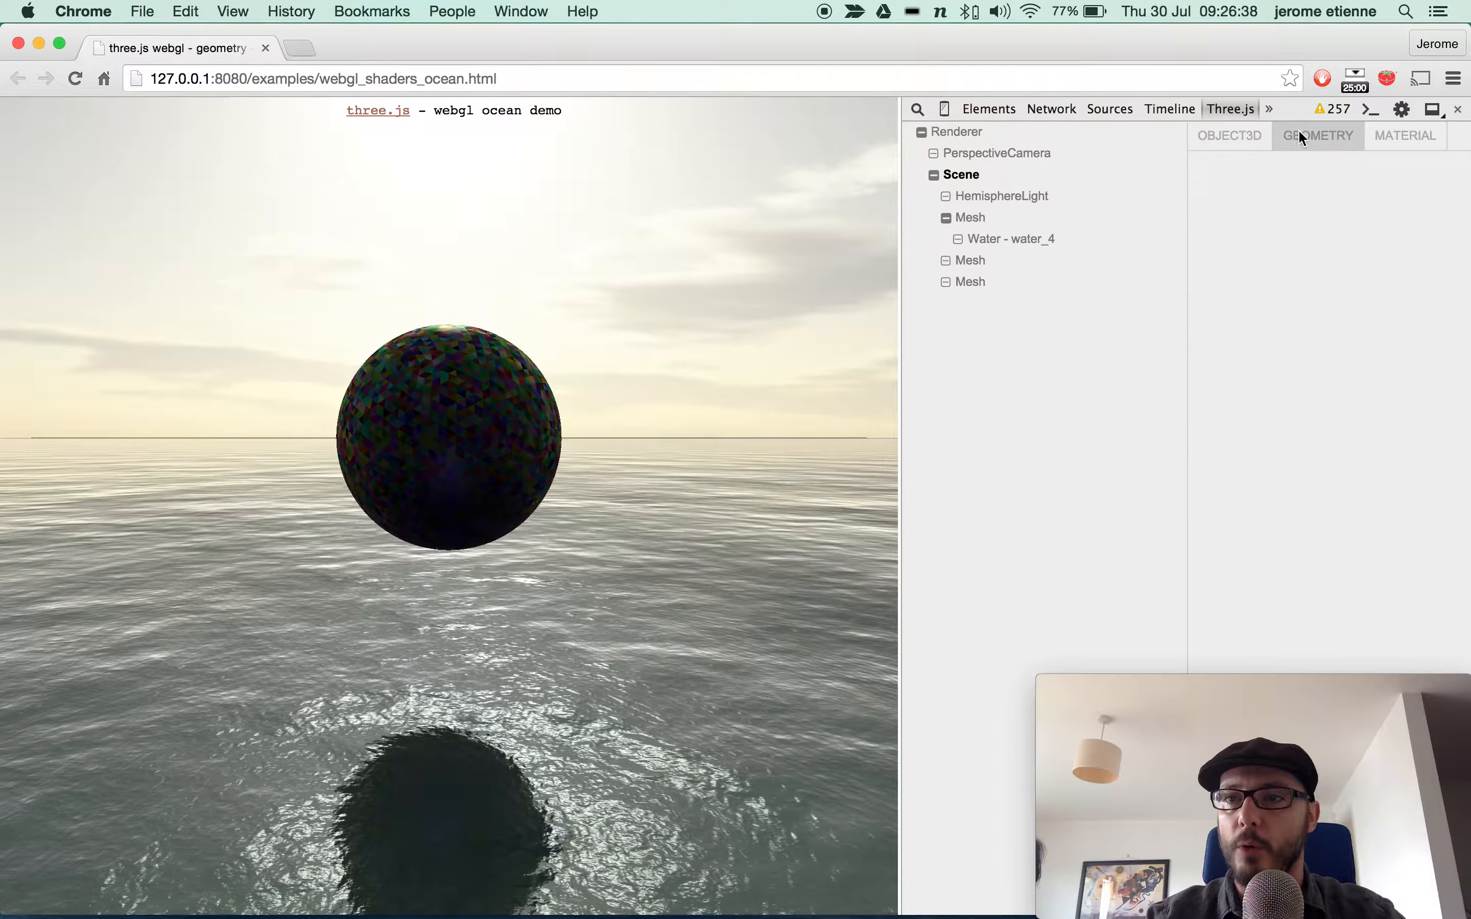
Step: Select HemisphereLight in the scene tree to show its Object3D properties
{"action": "left_click", "coordinate": [1004, 196]}
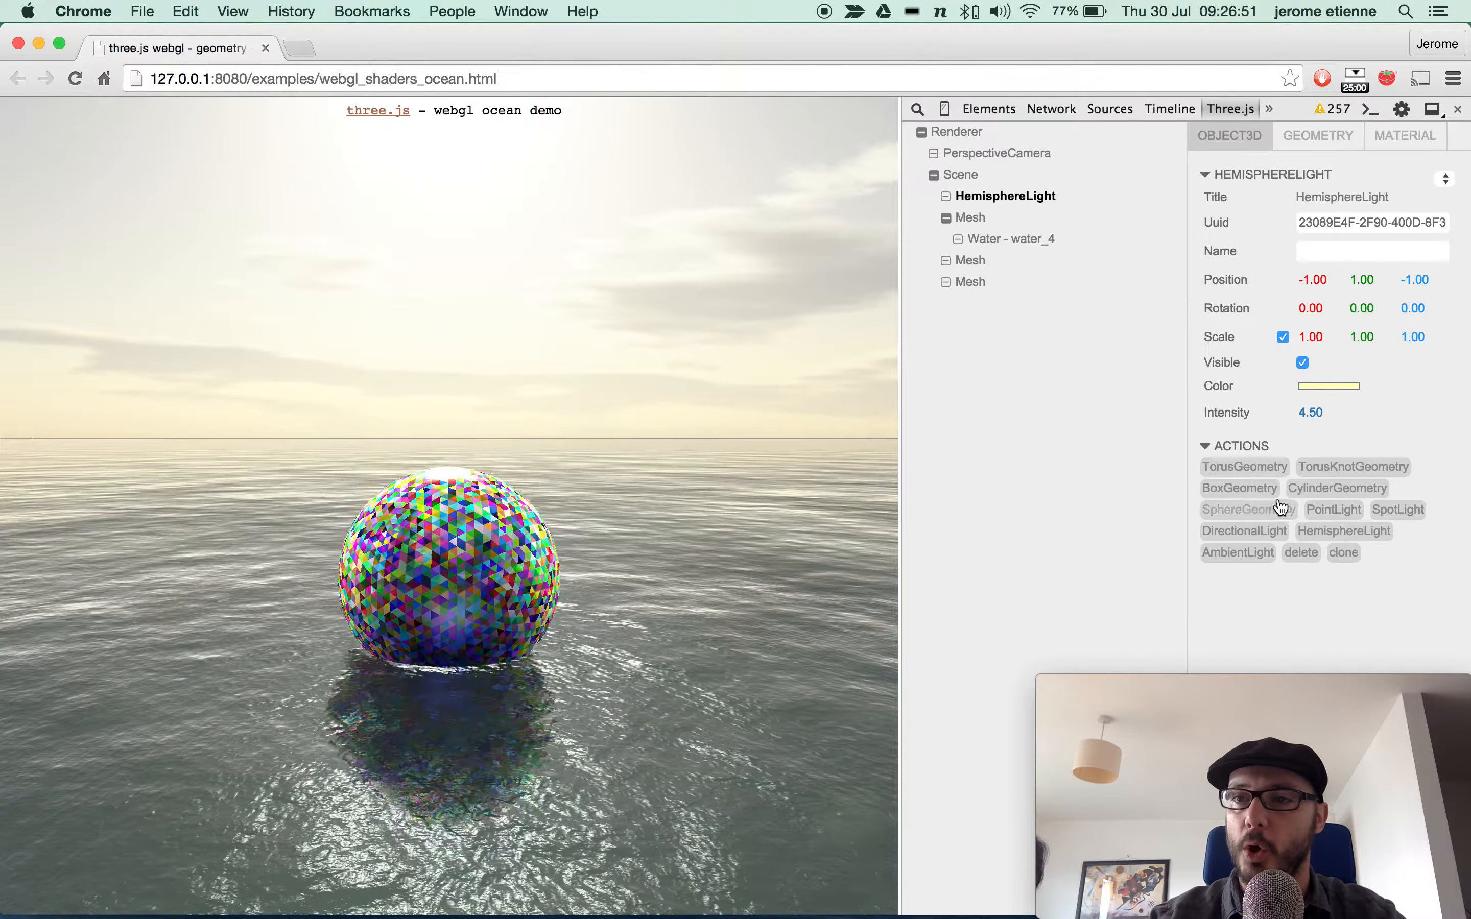
Step: Pick an orange hue for the HemisphereLight in the macOS colour wheel
{"action": "left_click", "coordinate": [1329, 385]}
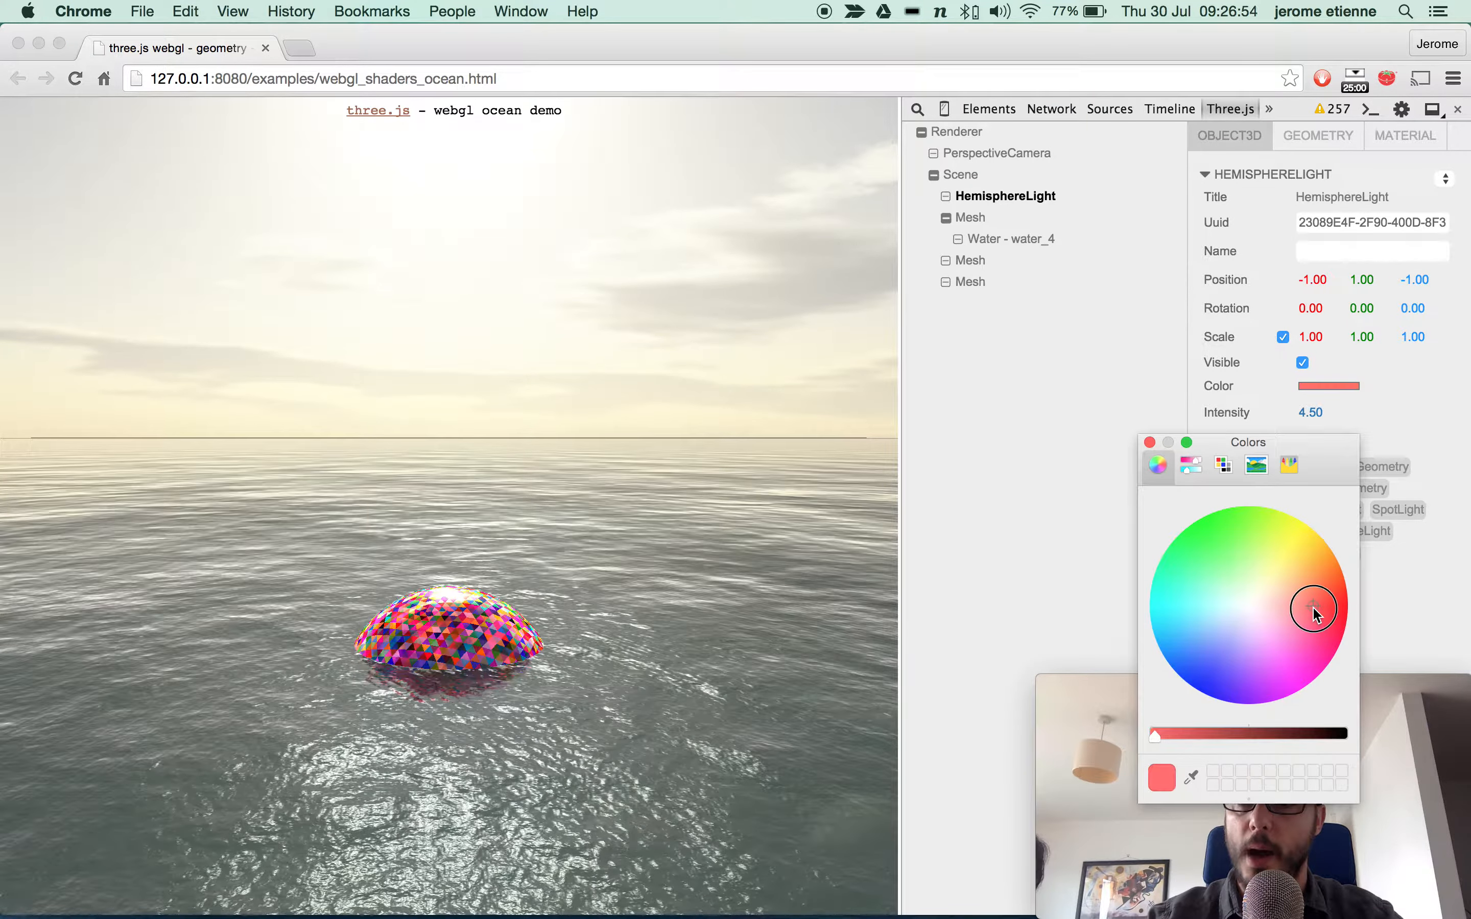
{"action": "left_click_drag", "start_coordinate": [1314, 610], "coordinate": [1149, 685]}
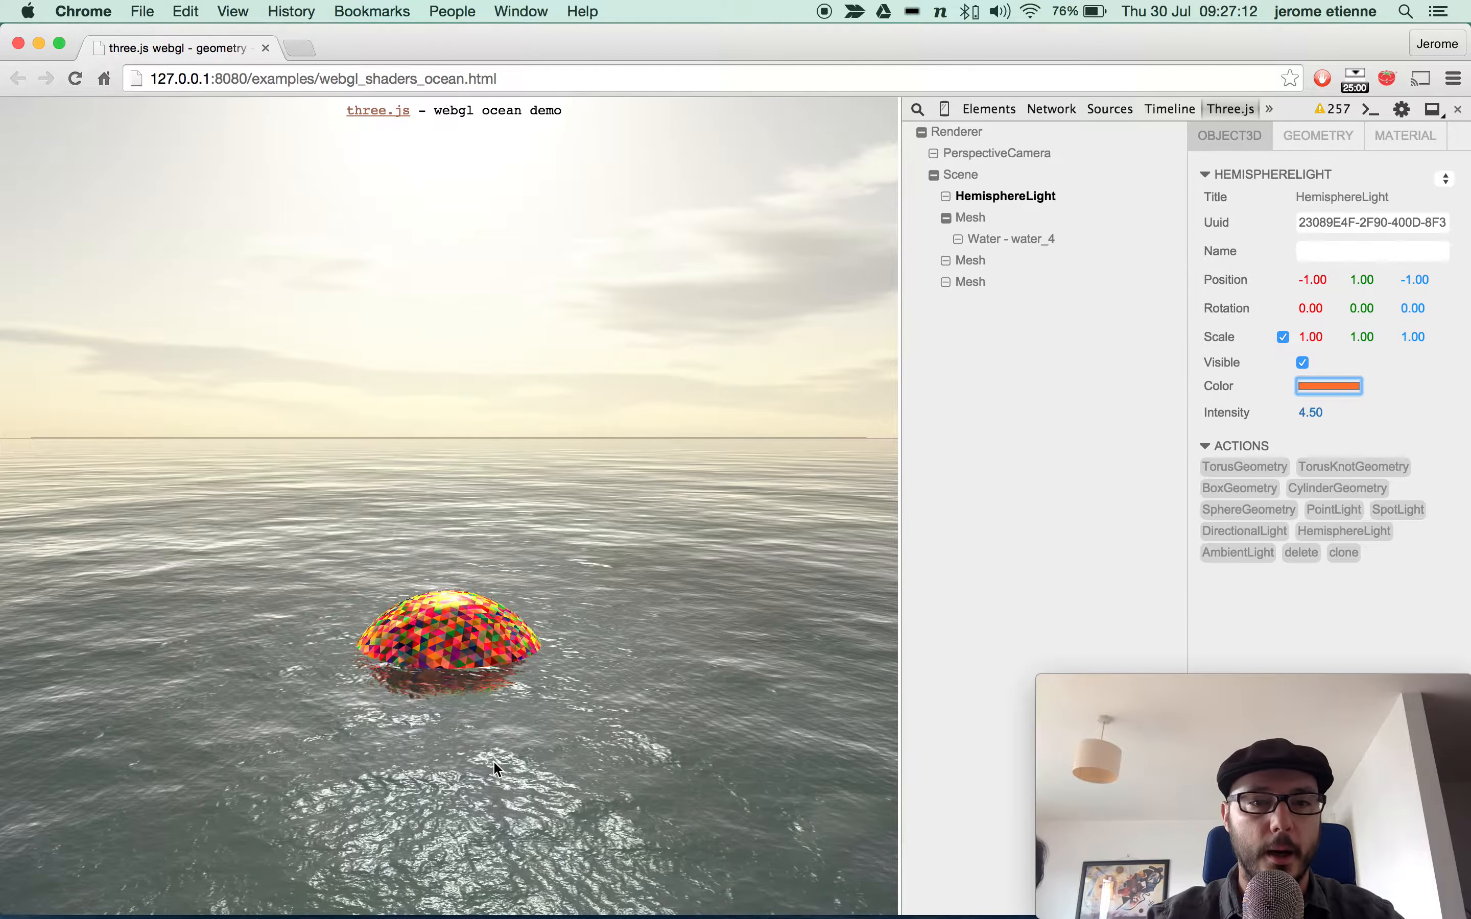
Step: Toggle the sky mesh's Visible checkbox off and back on
{"action": "left_click", "coordinate": [1247, 510]}
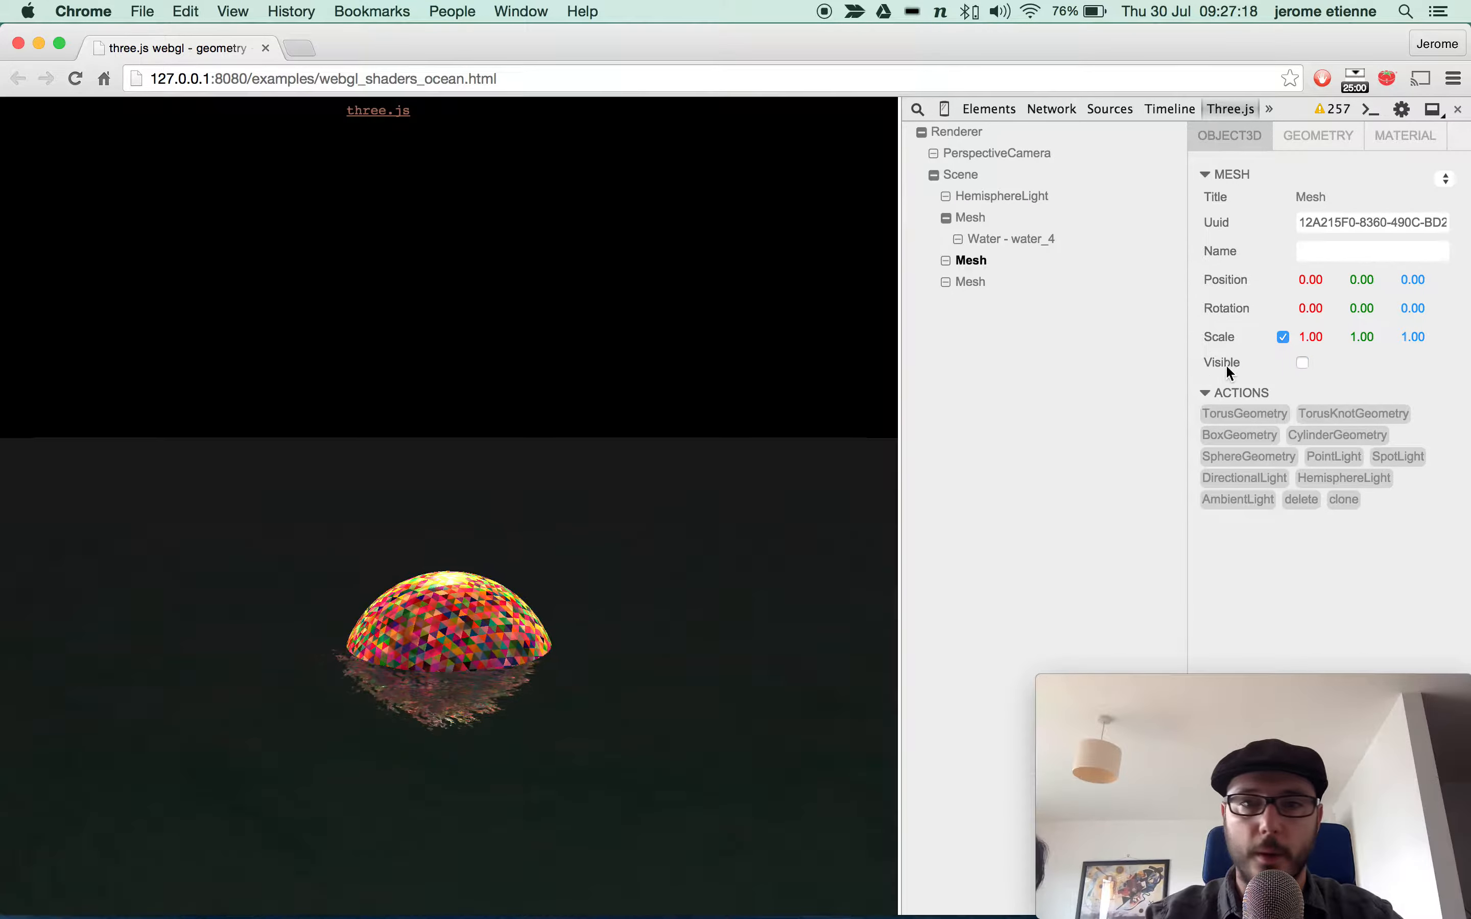
{"action": "left_click", "coordinate": [1303, 362]}
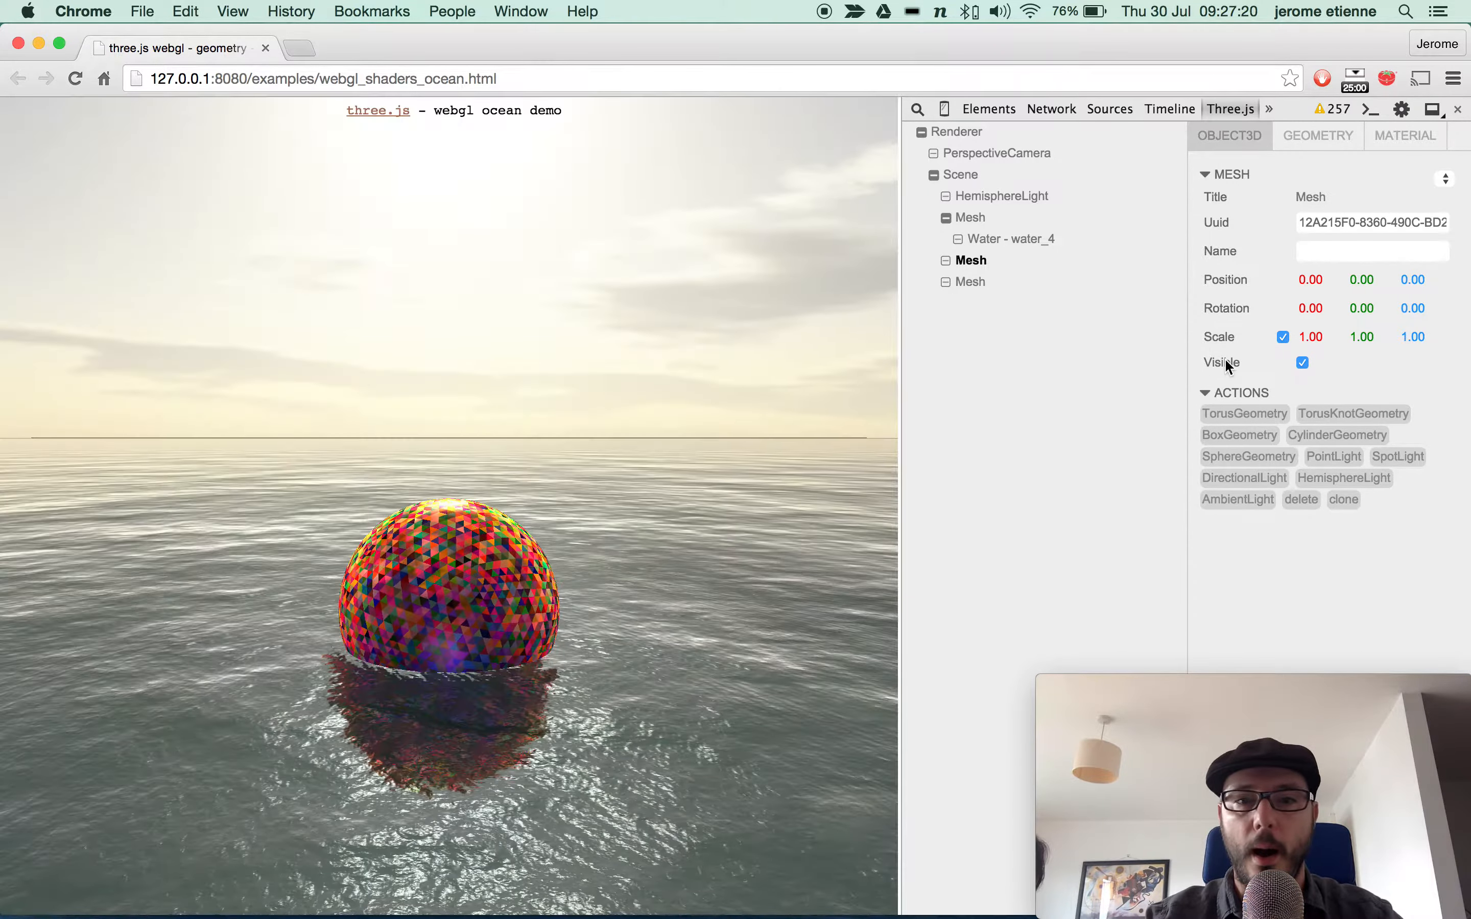
Step: Select the sphere mesh and raise its Scale to 2.20 on every axis
{"action": "left_click", "coordinate": [1303, 363]}
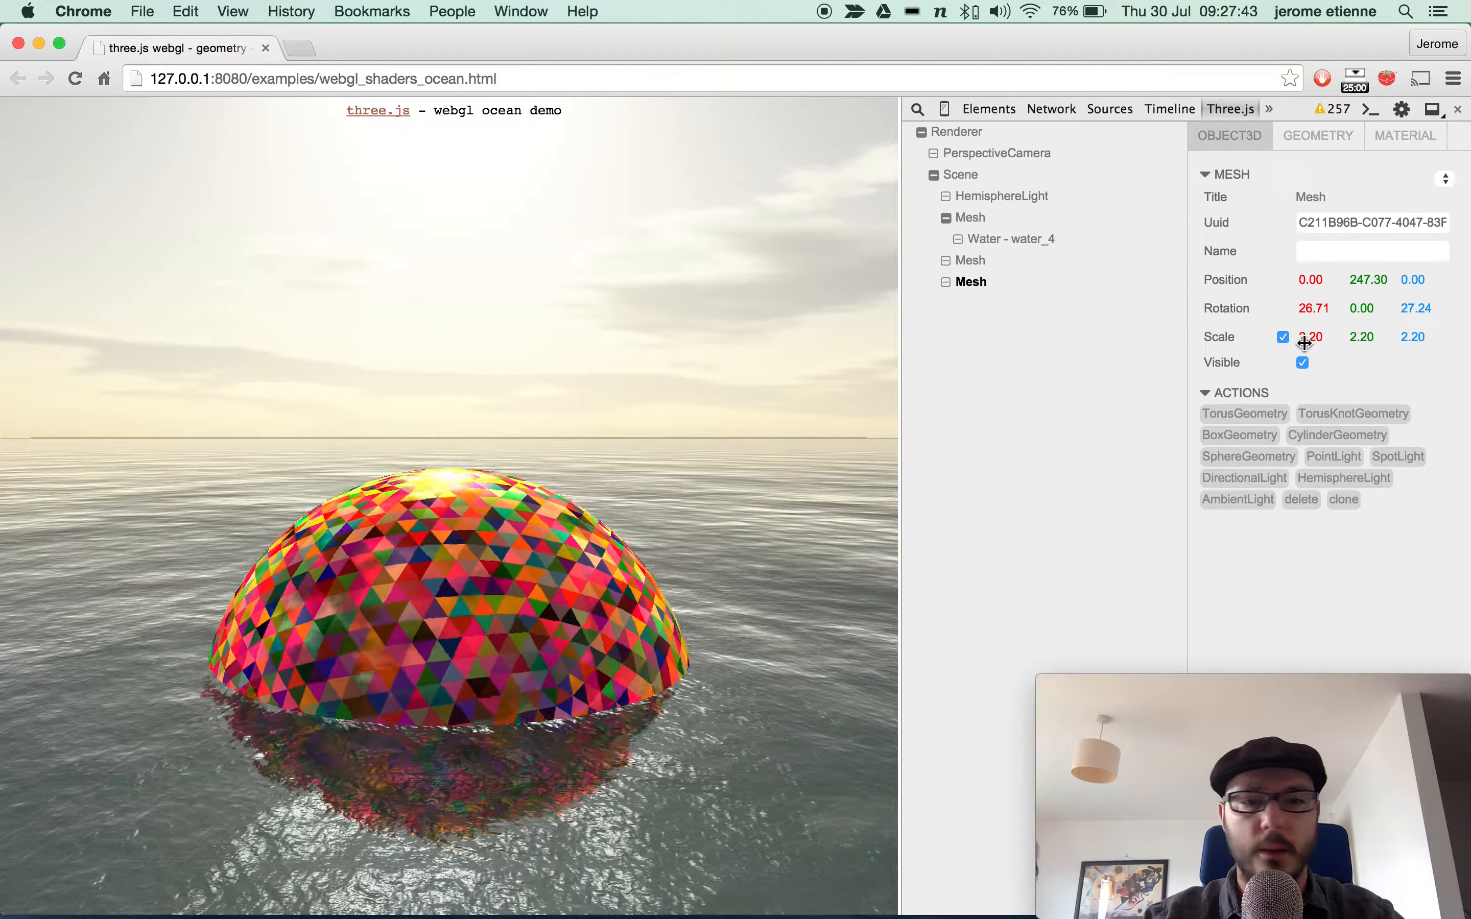
{"action": "left_click", "coordinate": [1247, 456]}
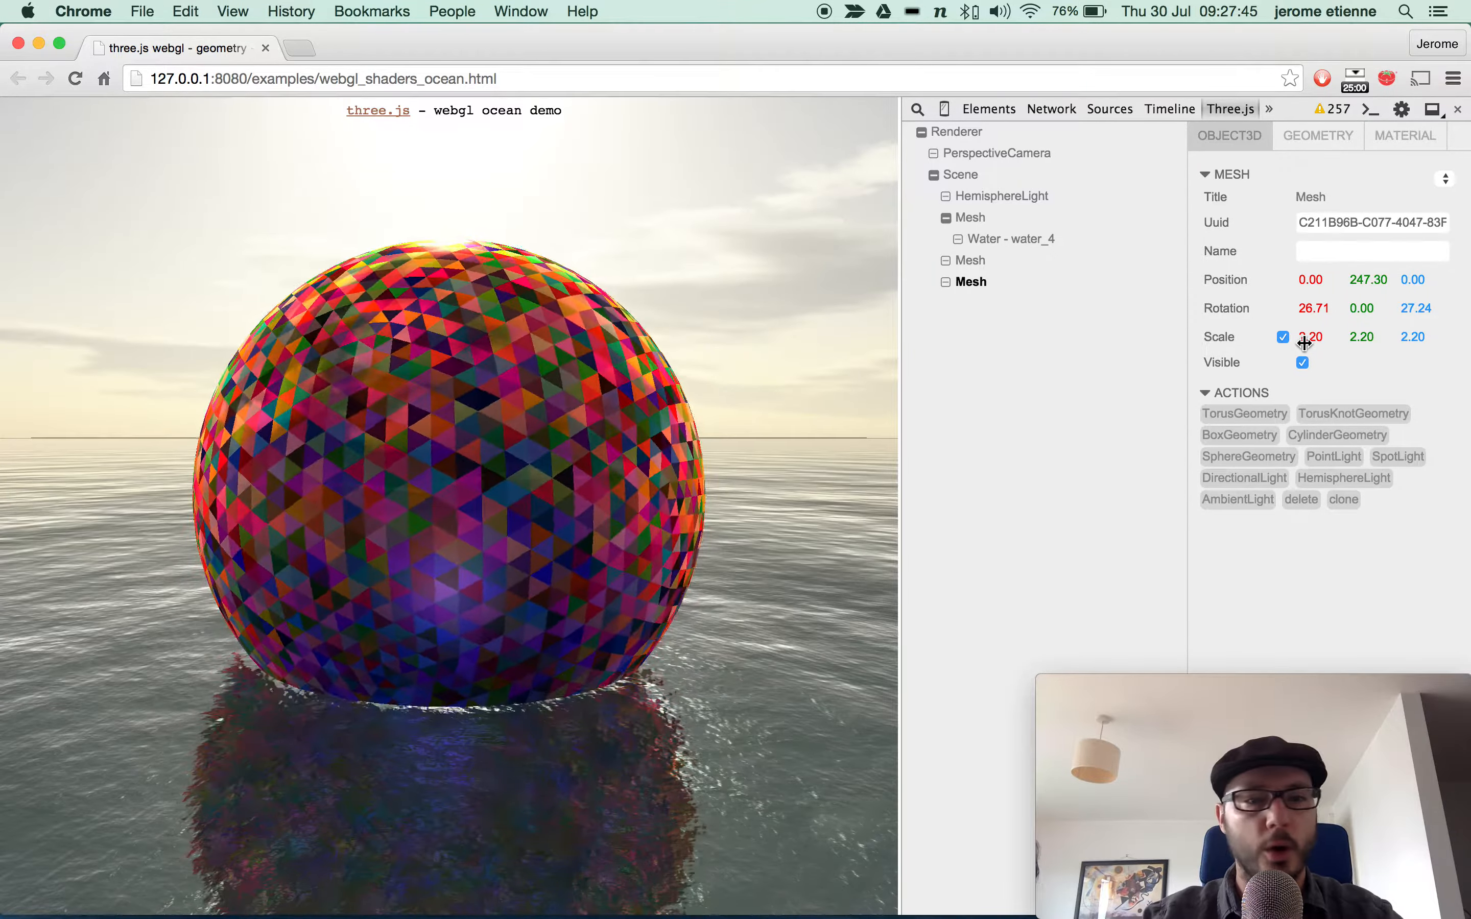